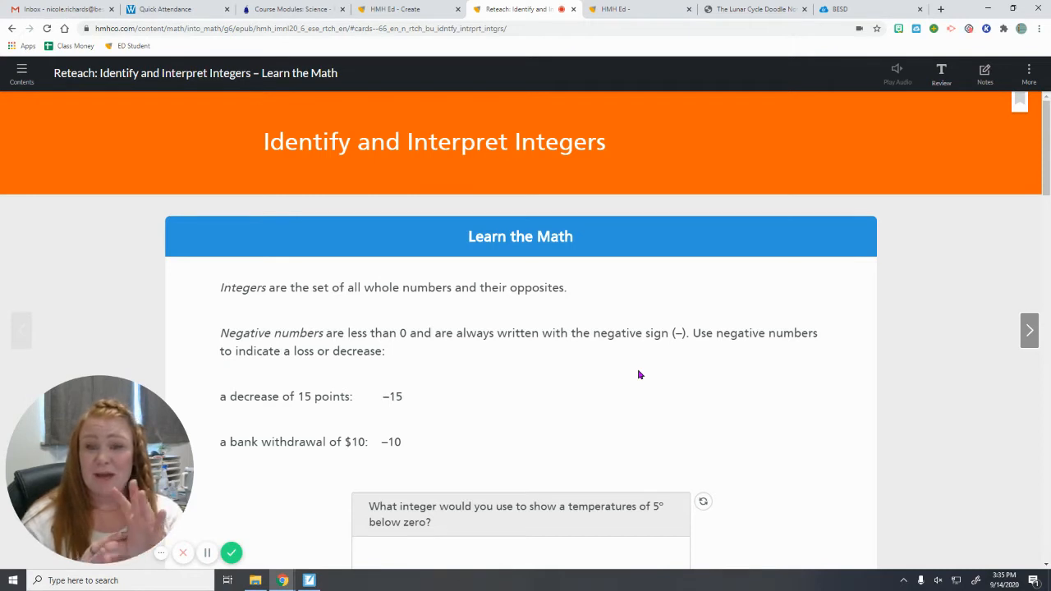
mouse_move(404, 202)
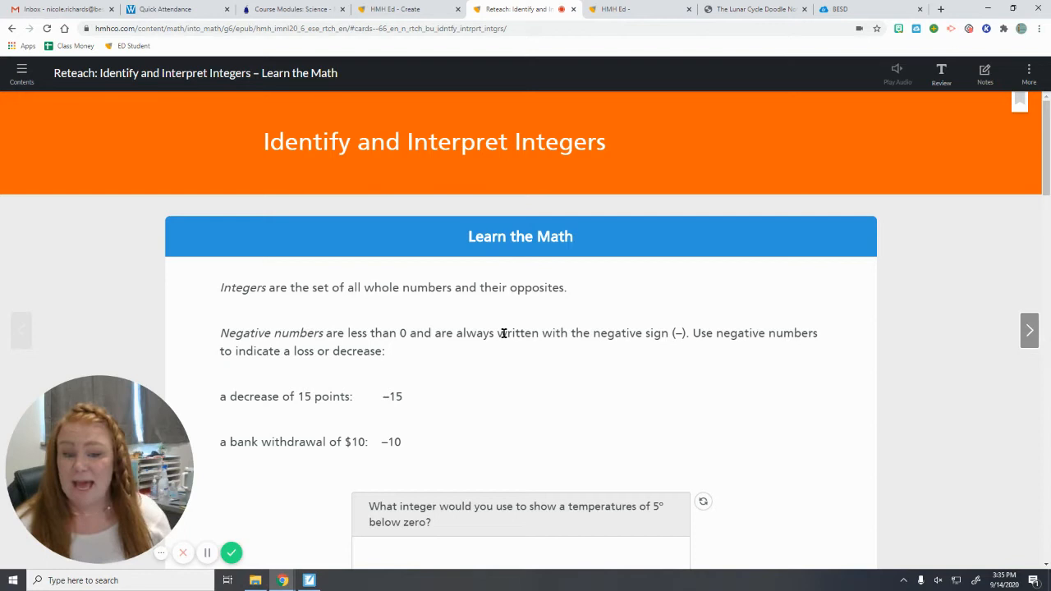
mouse_move(465, 331)
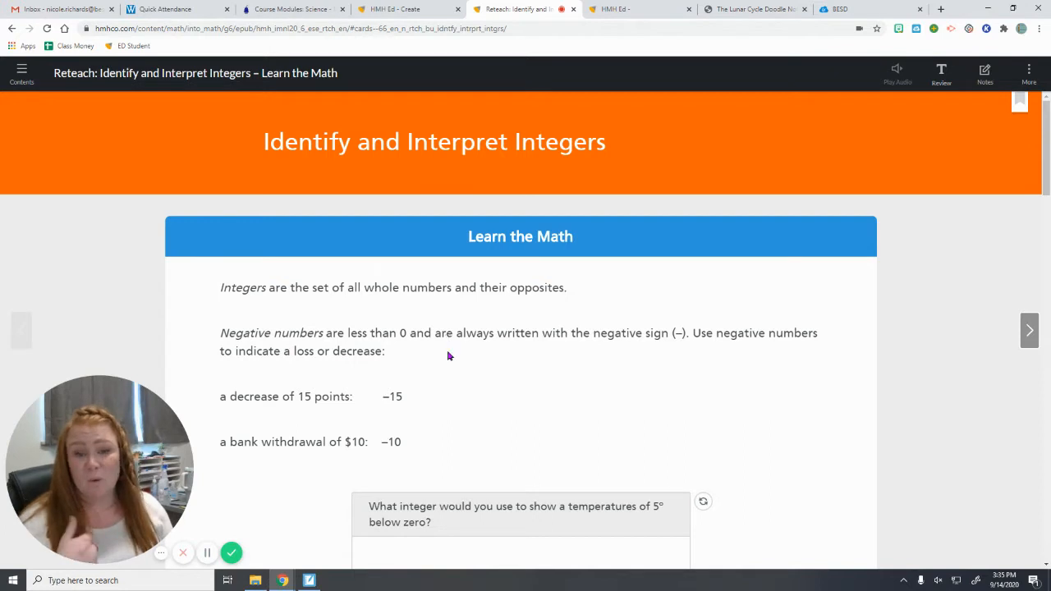
mouse_move(506, 380)
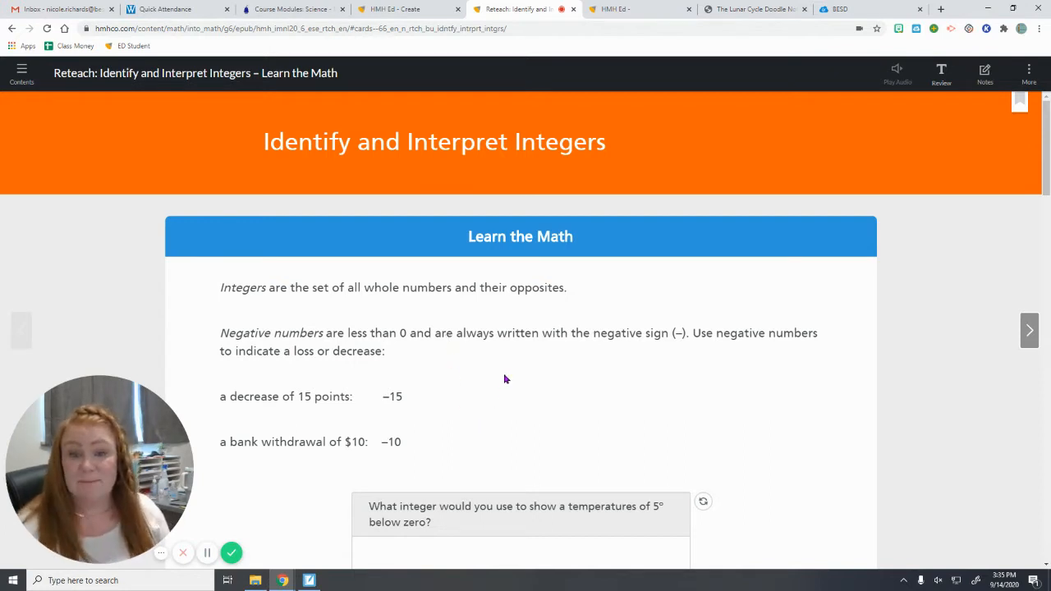
Answer −5 for the temperature 5° below zero
scroll(down, 3)
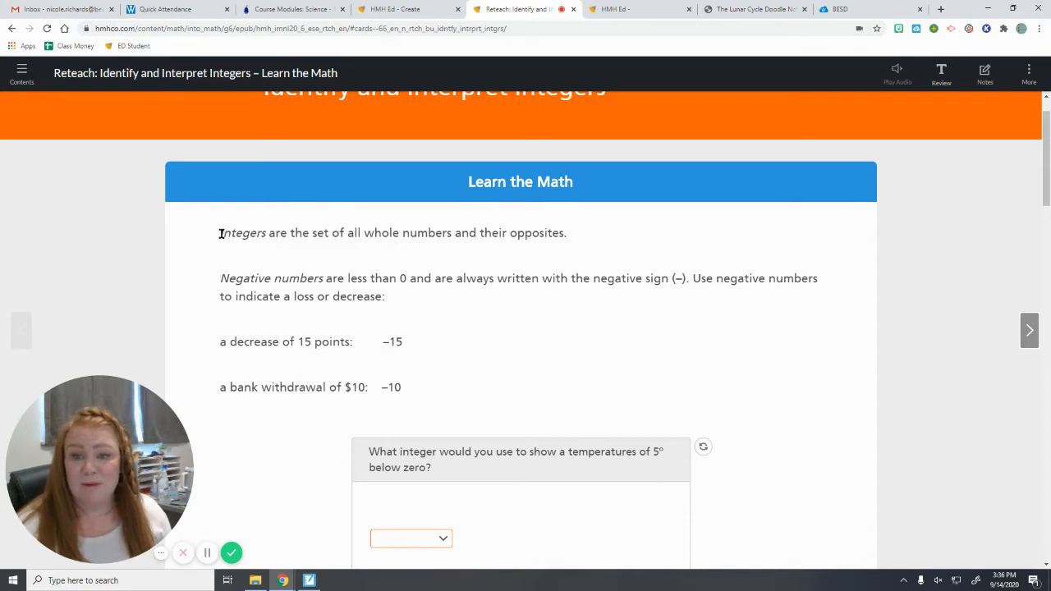
mouse_move(381, 233)
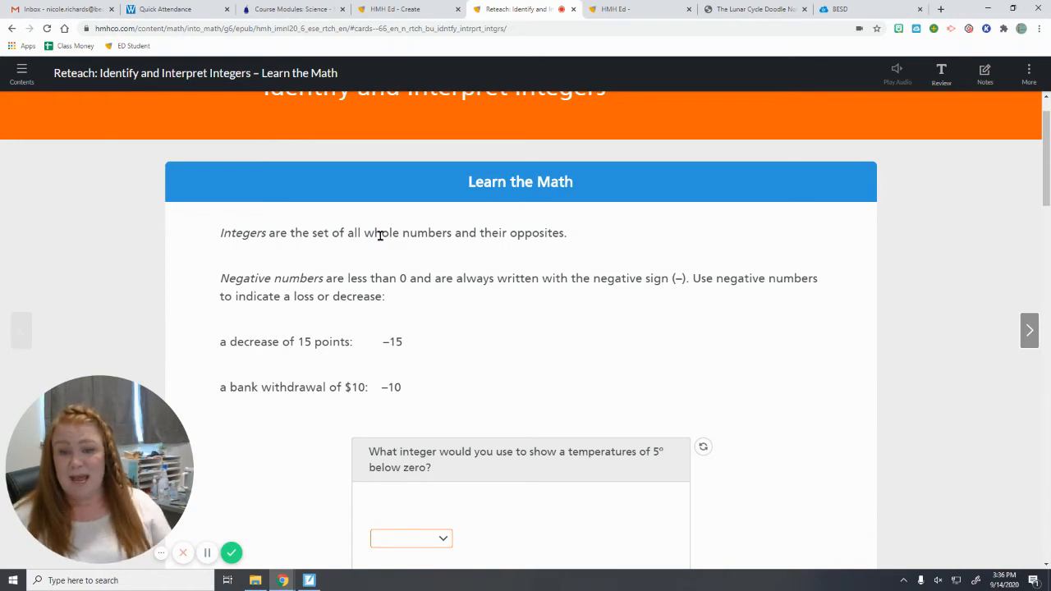
mouse_move(289, 271)
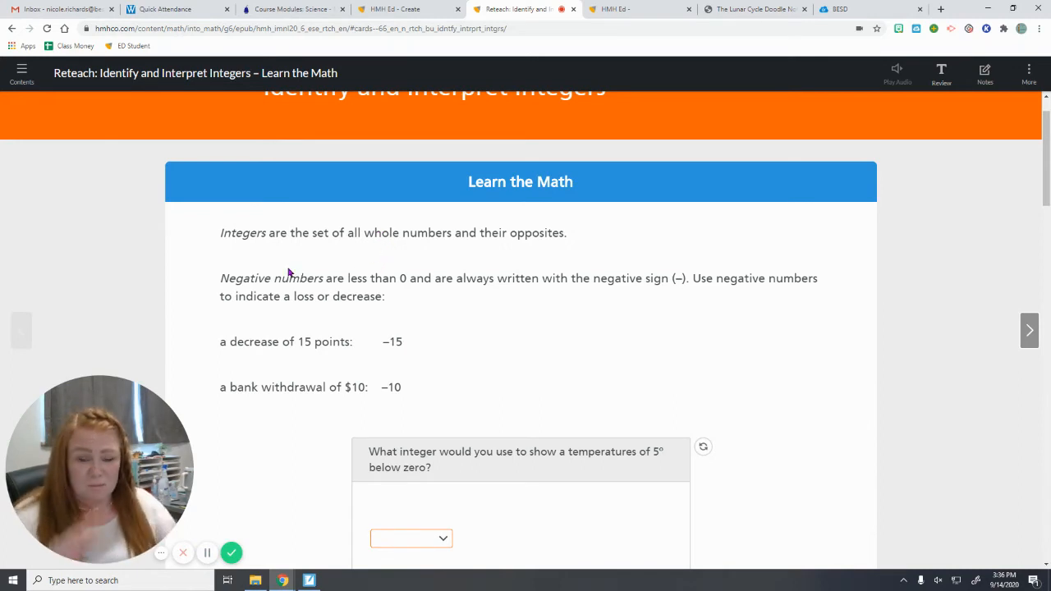
mouse_move(420, 214)
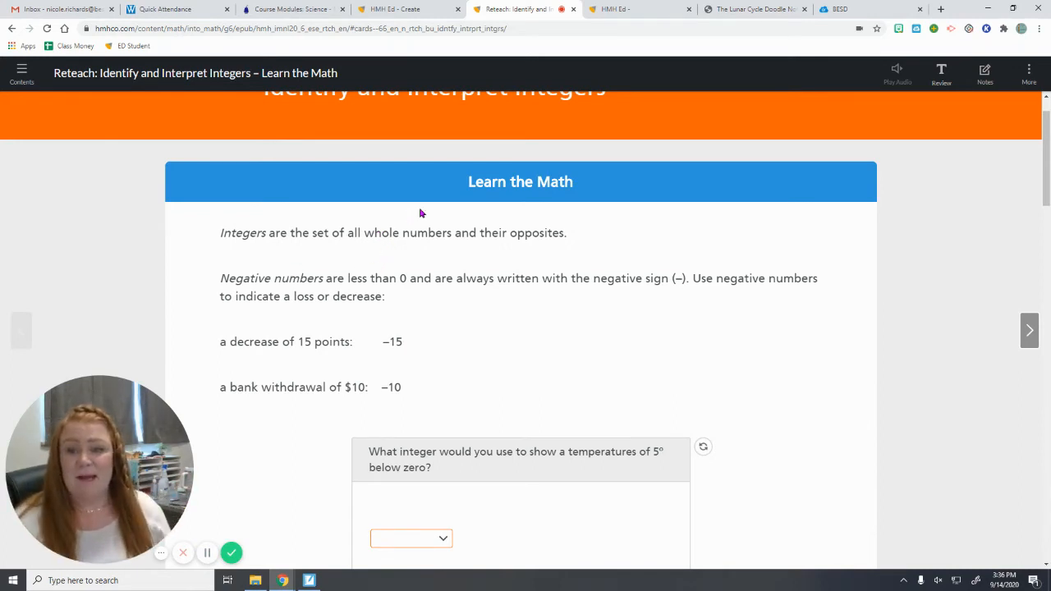
mouse_move(337, 246)
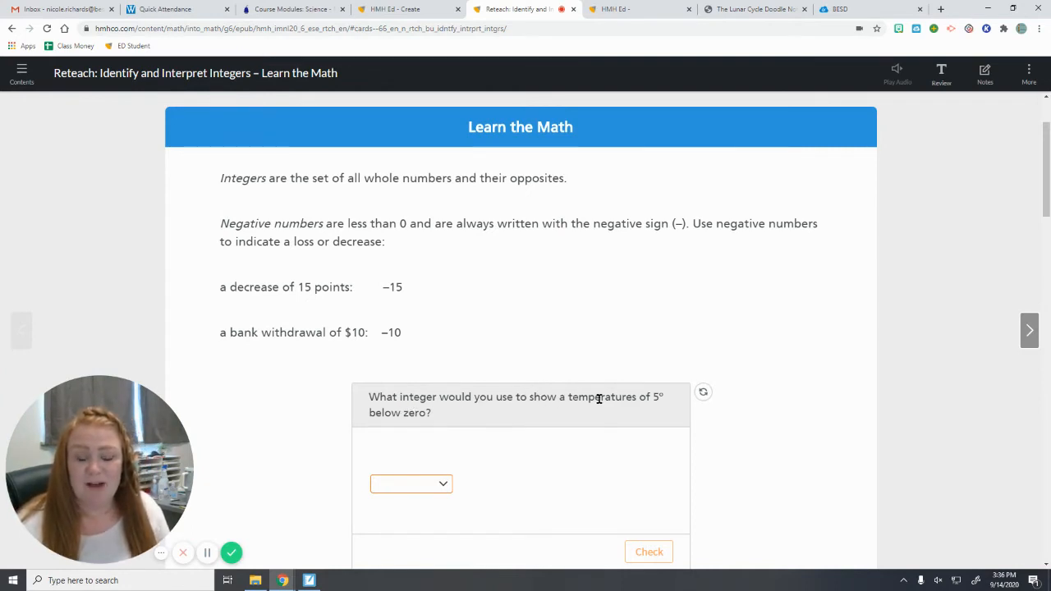
mouse_move(473, 423)
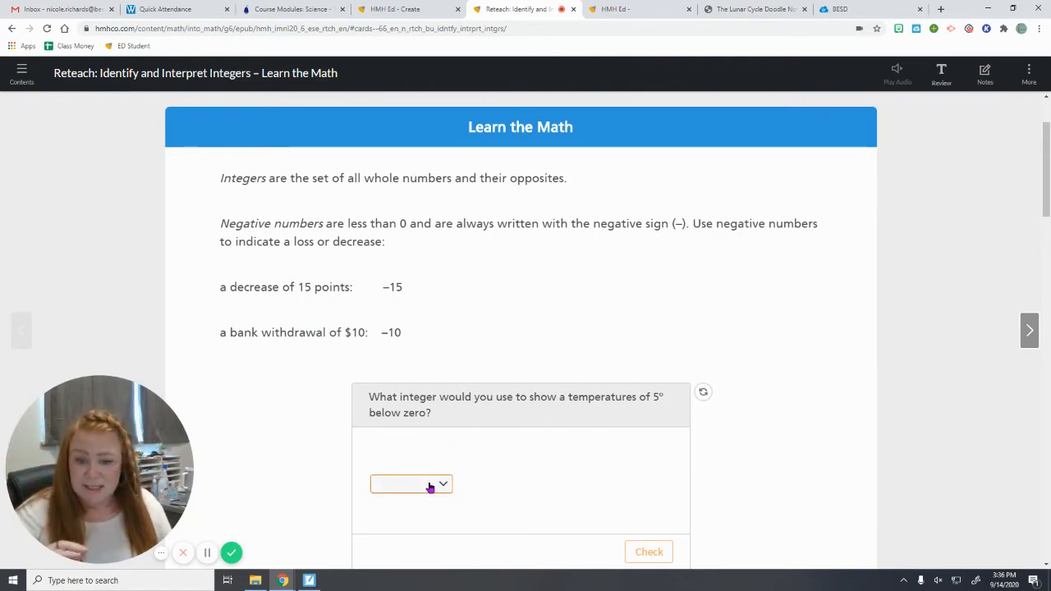
click(440, 484)
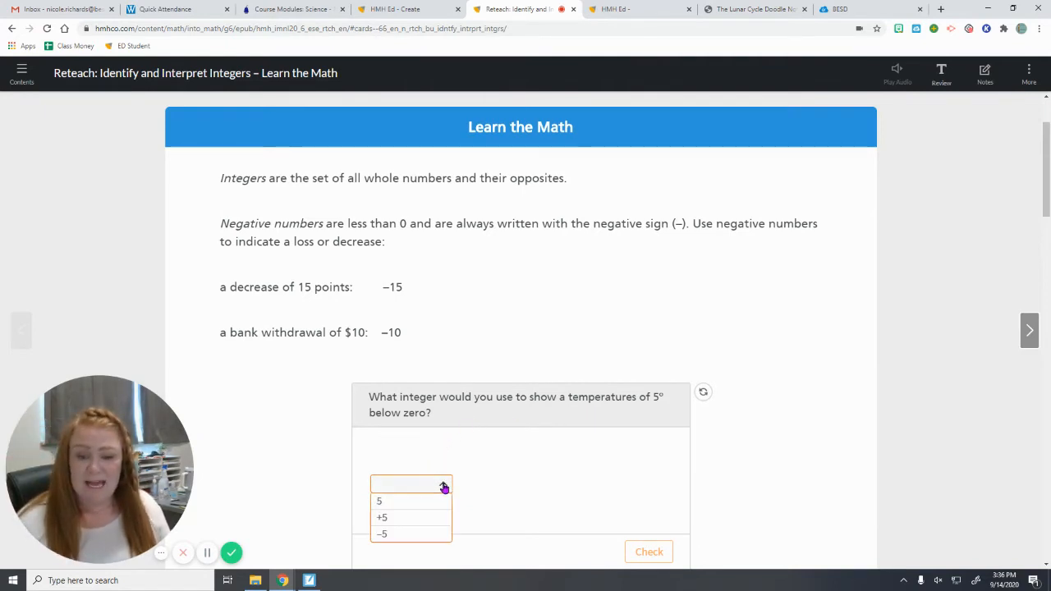
scroll(down, 3)
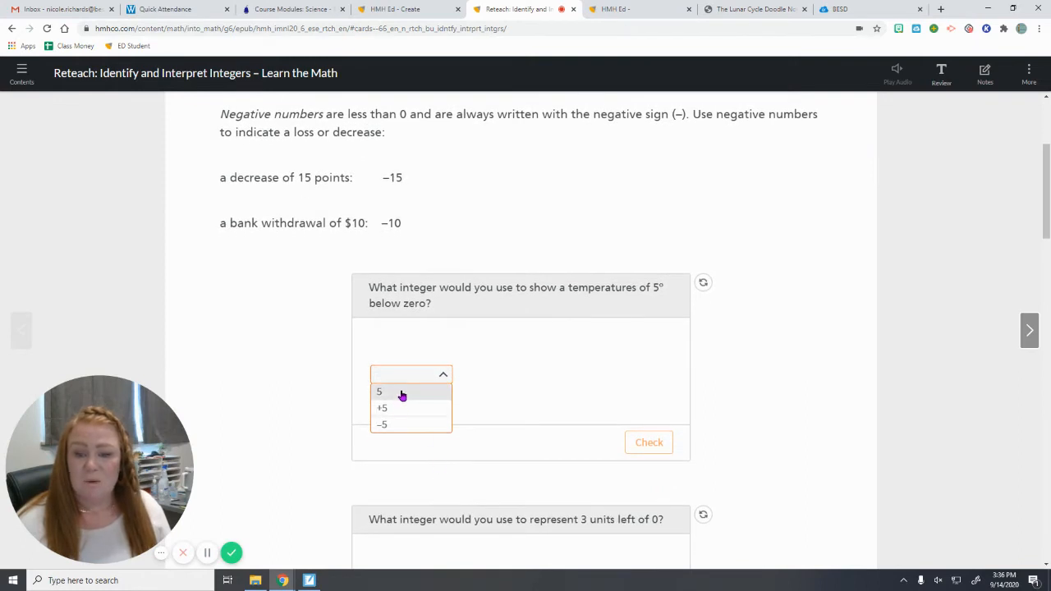
click(381, 424)
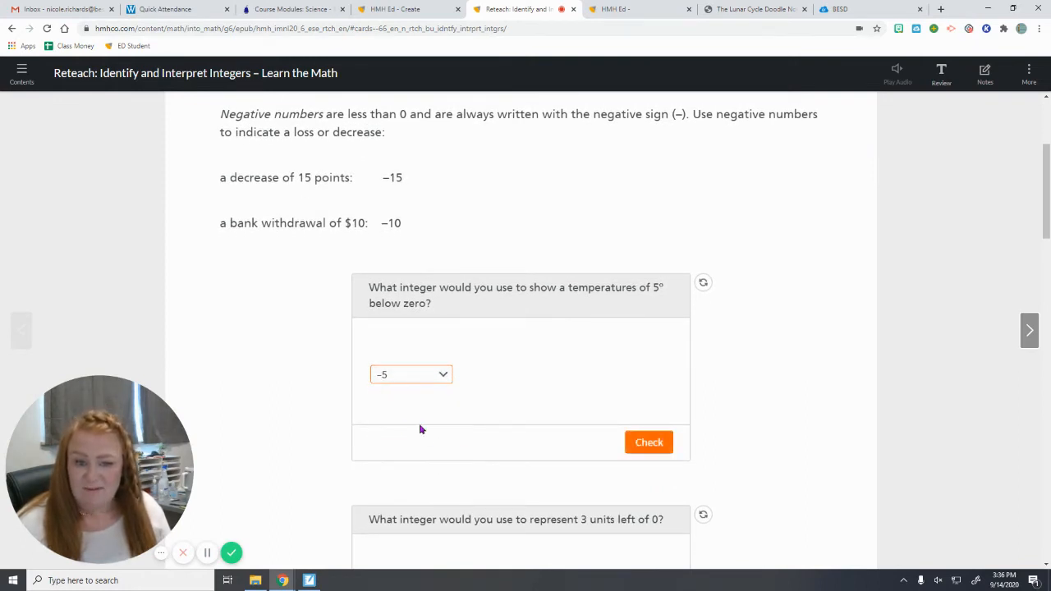
Move to the question about 3 units left of 0 and show its answer choices
scroll(down, 3)
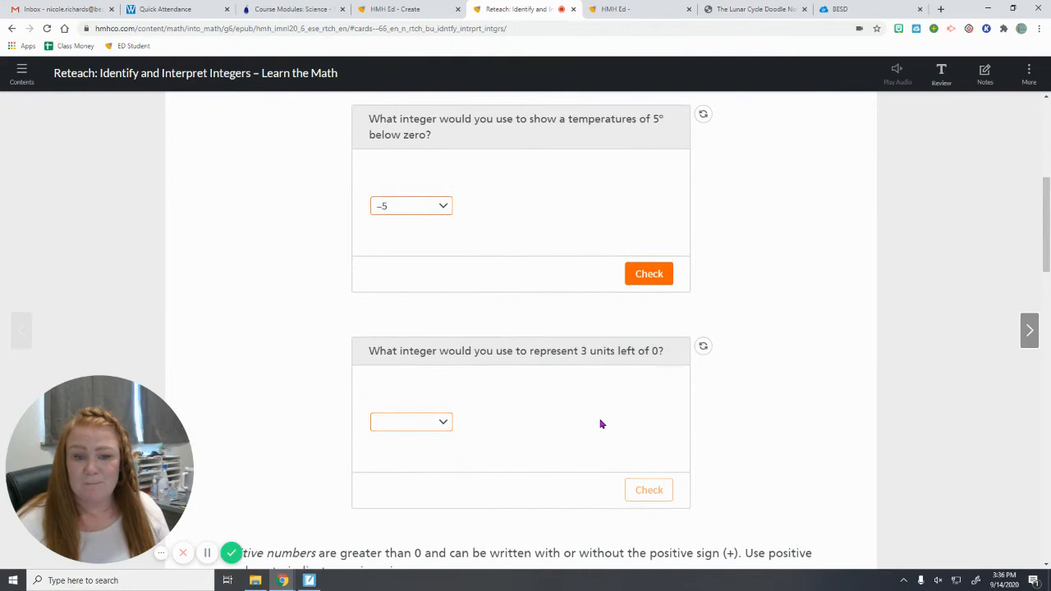
scroll(down, 3)
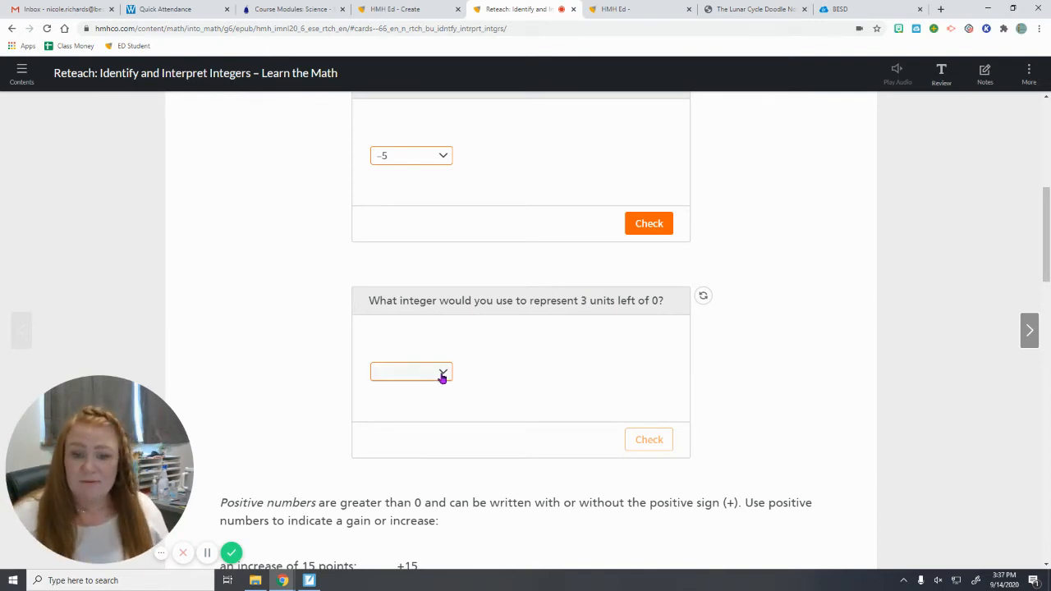
click(411, 372)
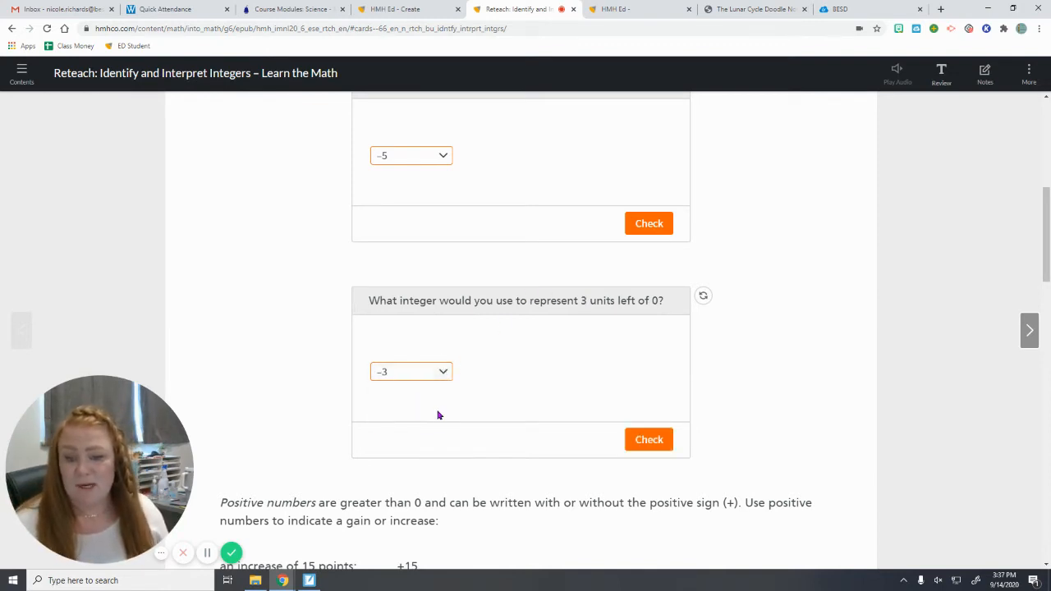
Scroll through the positive-number examples (+15, +10) to the 5° above zero question
scroll(down, 3)
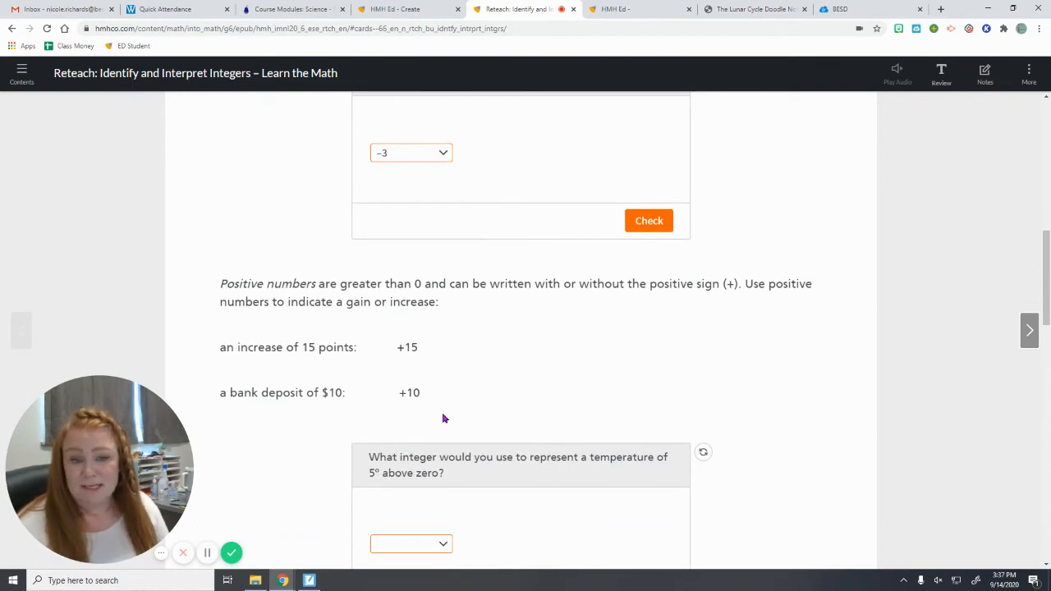
mouse_move(430, 287)
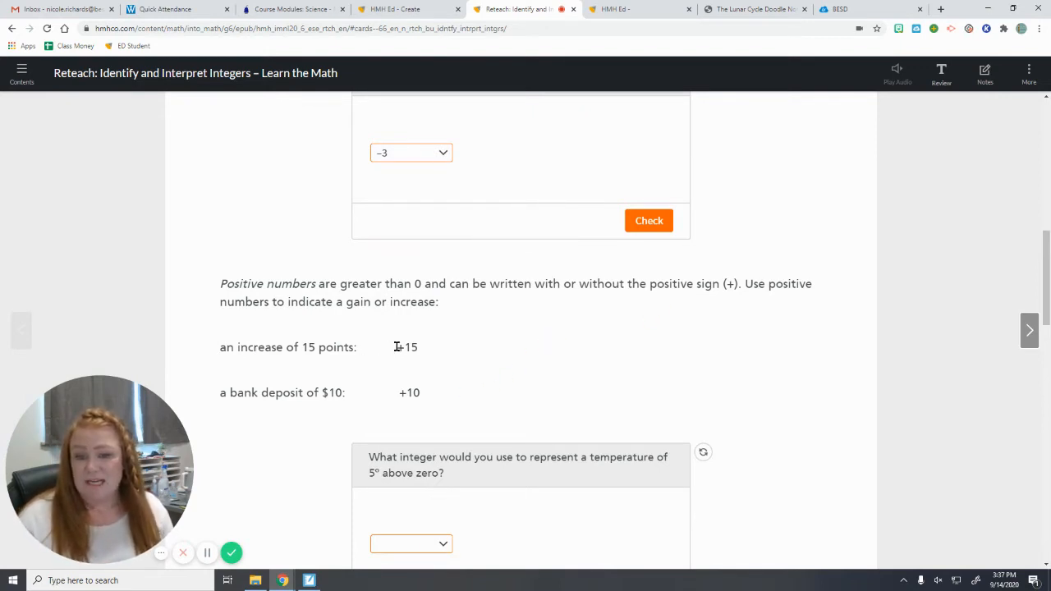
mouse_move(401, 348)
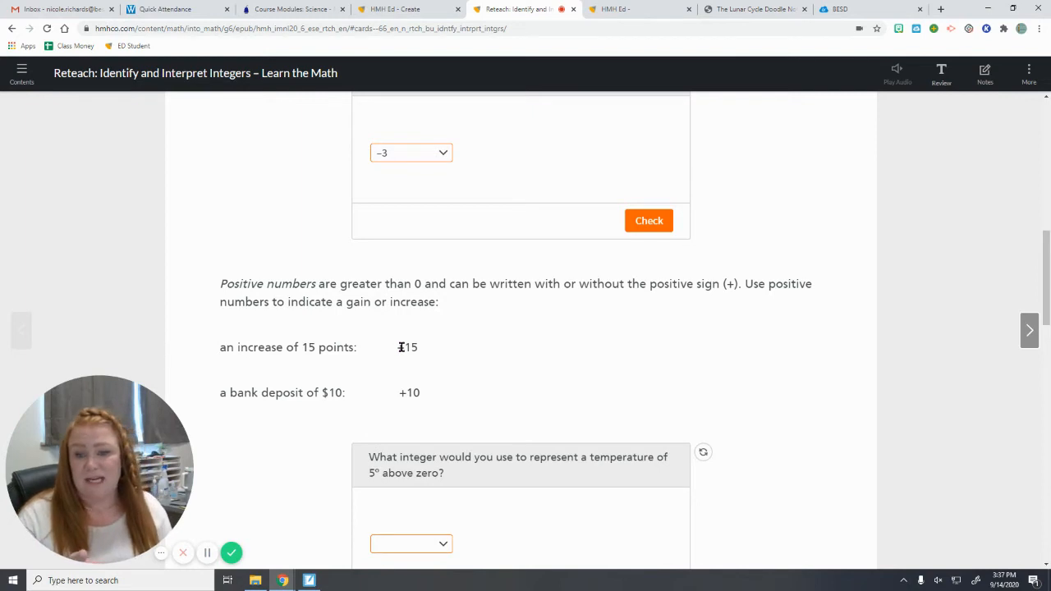
mouse_move(619, 315)
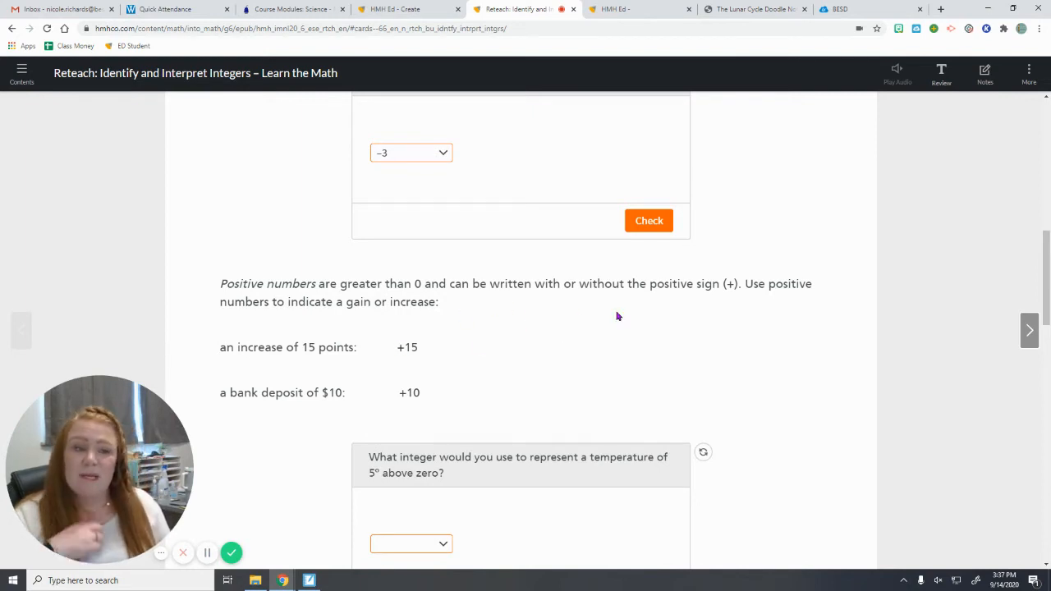
mouse_move(457, 353)
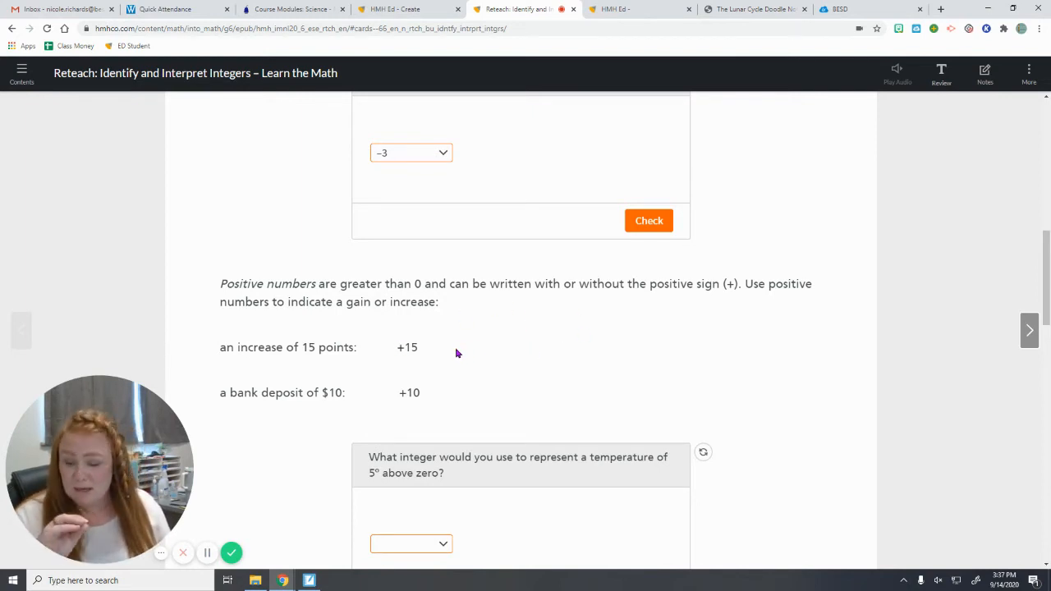
mouse_move(452, 365)
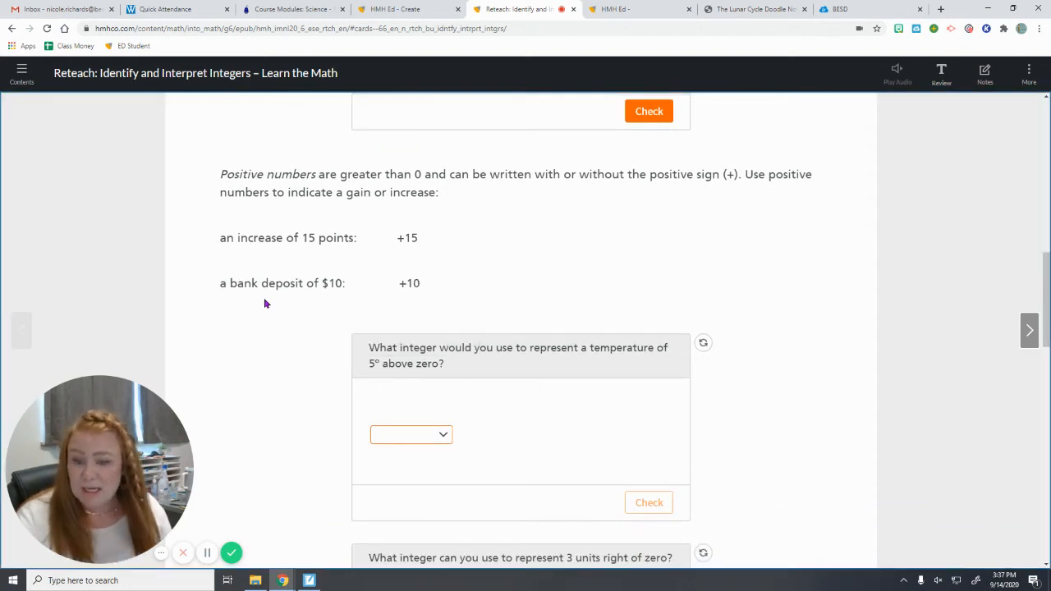
mouse_move(391, 393)
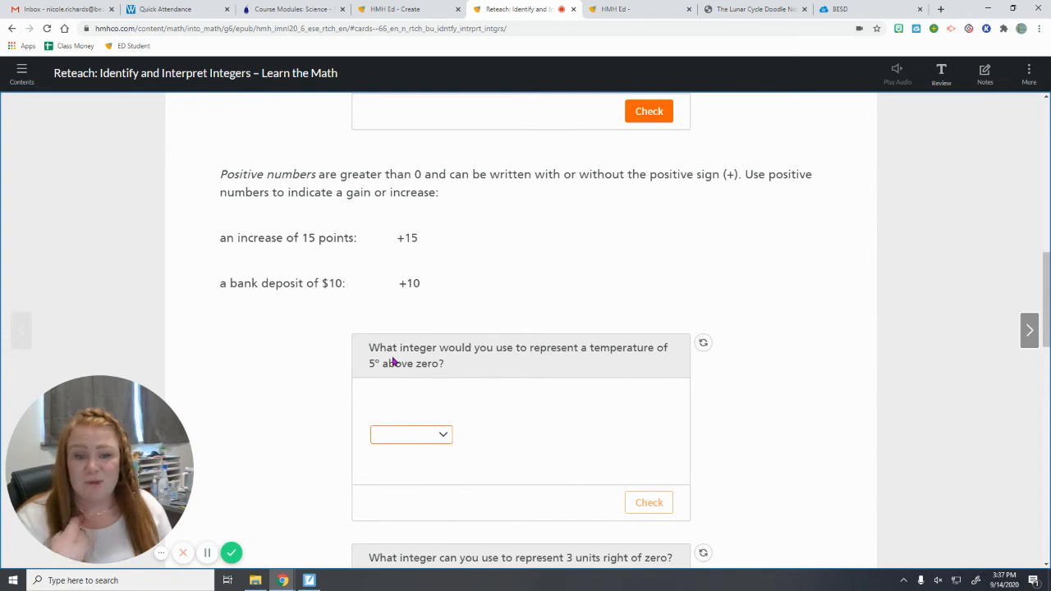
mouse_move(388, 382)
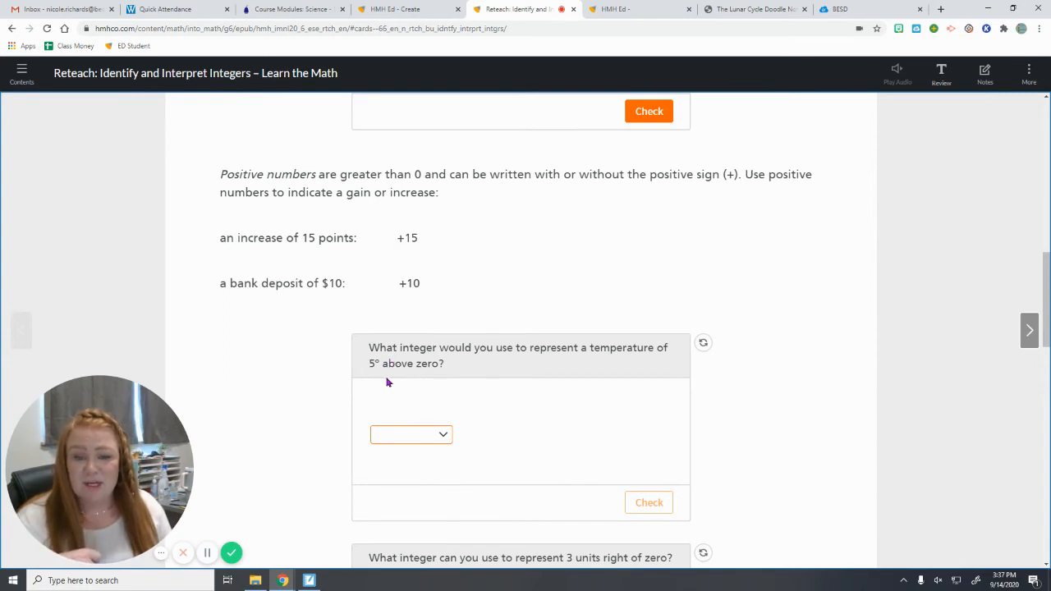
Answer +5 for 5° above zero and reach the 3 units right of zero question
click(410, 434)
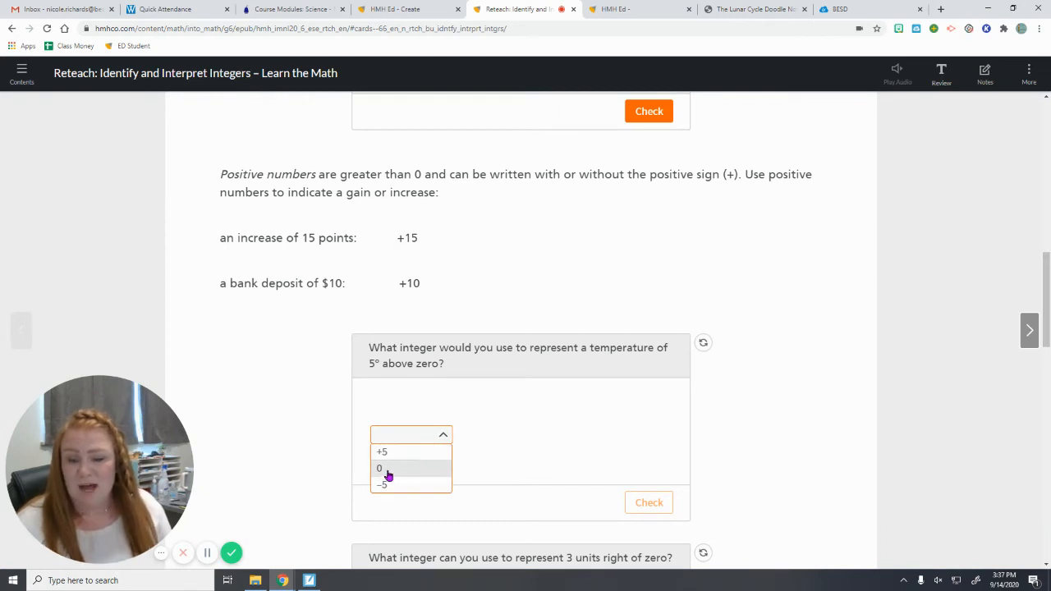
click(383, 452)
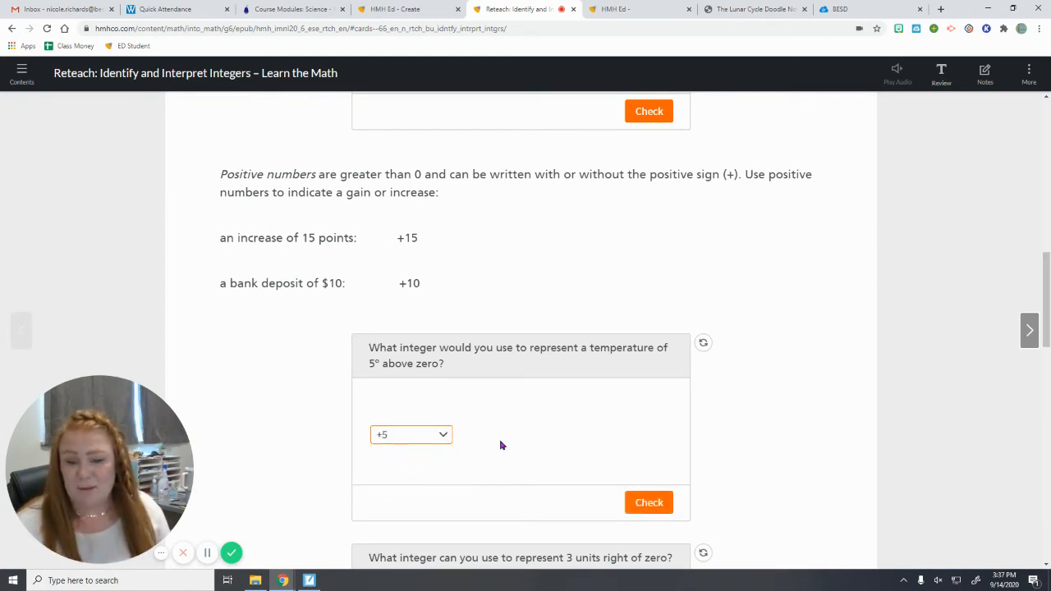
scroll(down, 3)
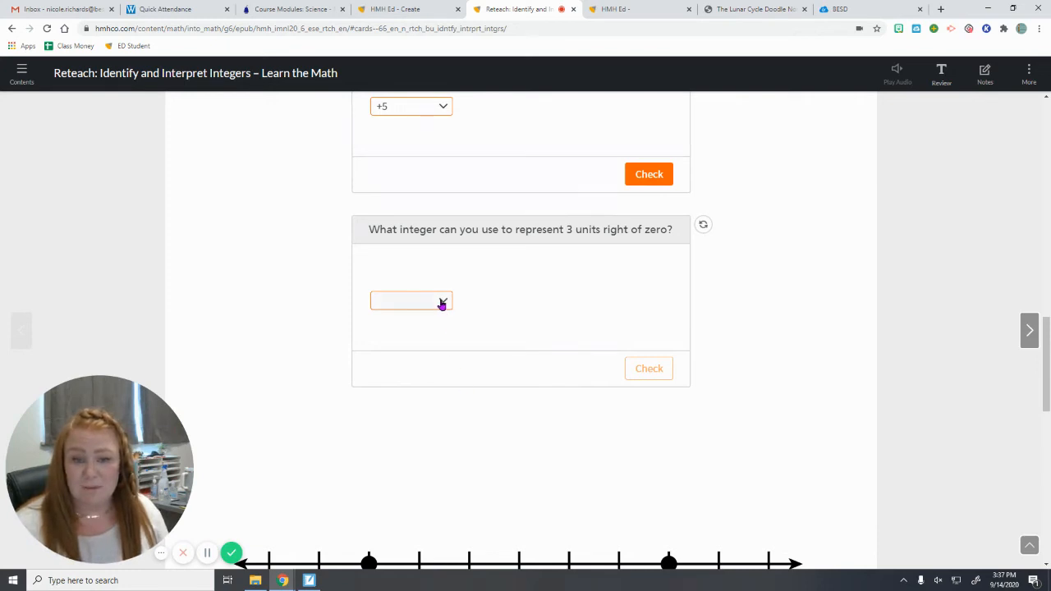
click(411, 301)
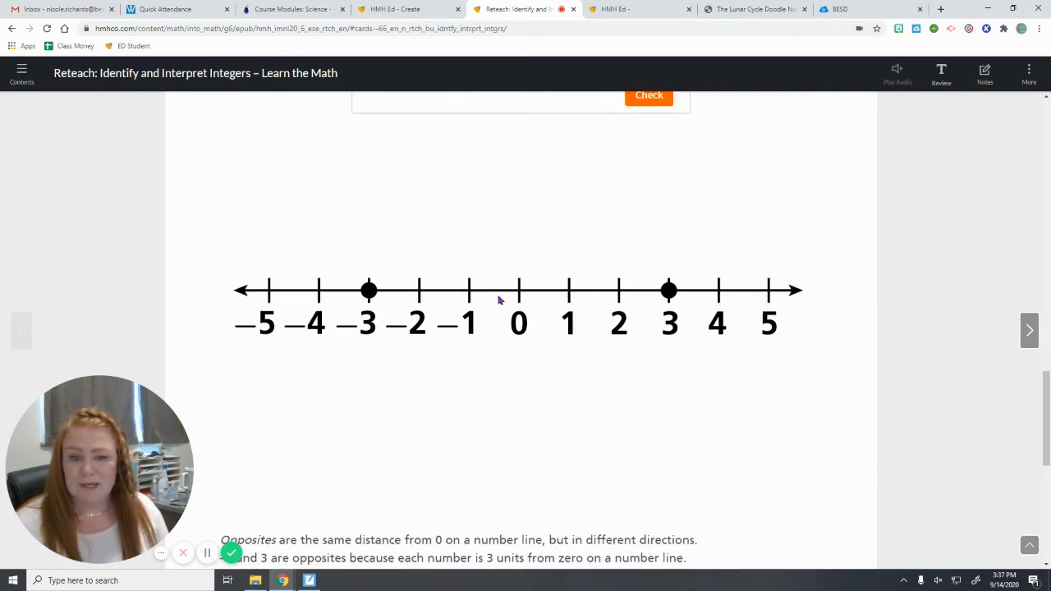
scroll(down, 3)
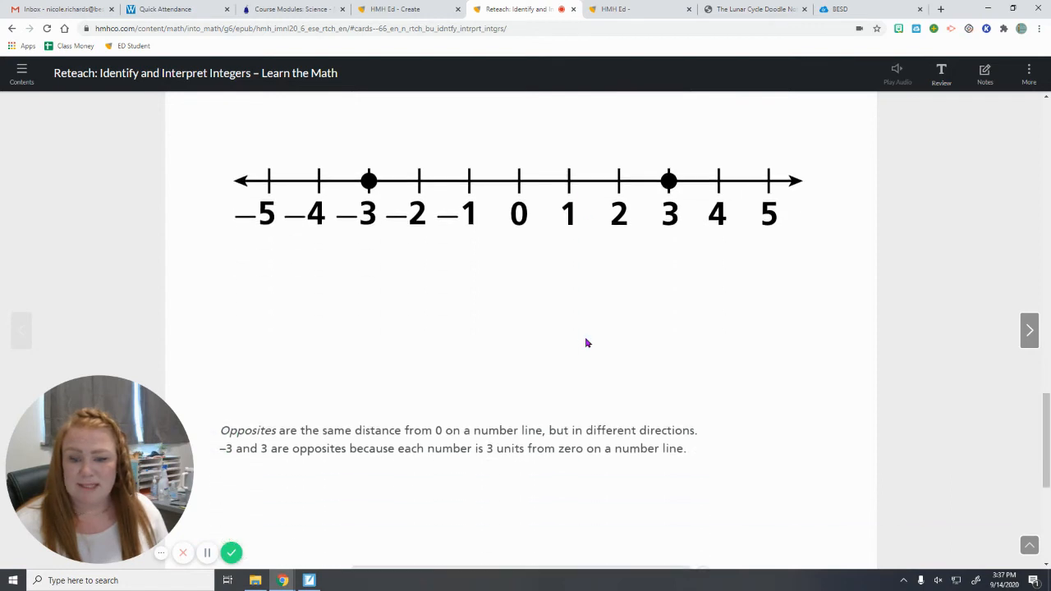
mouse_move(565, 315)
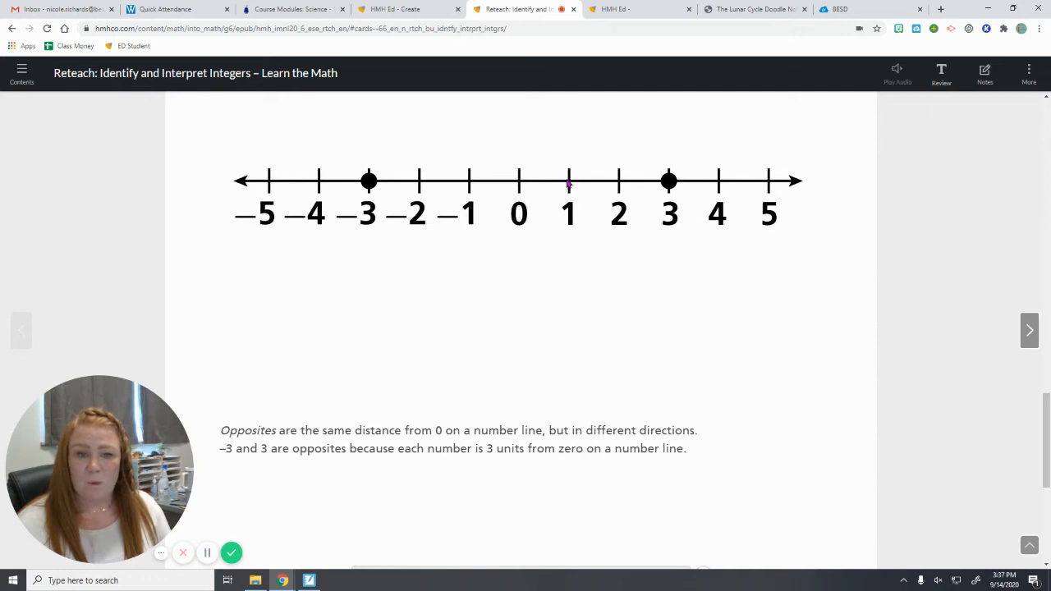
mouse_move(513, 174)
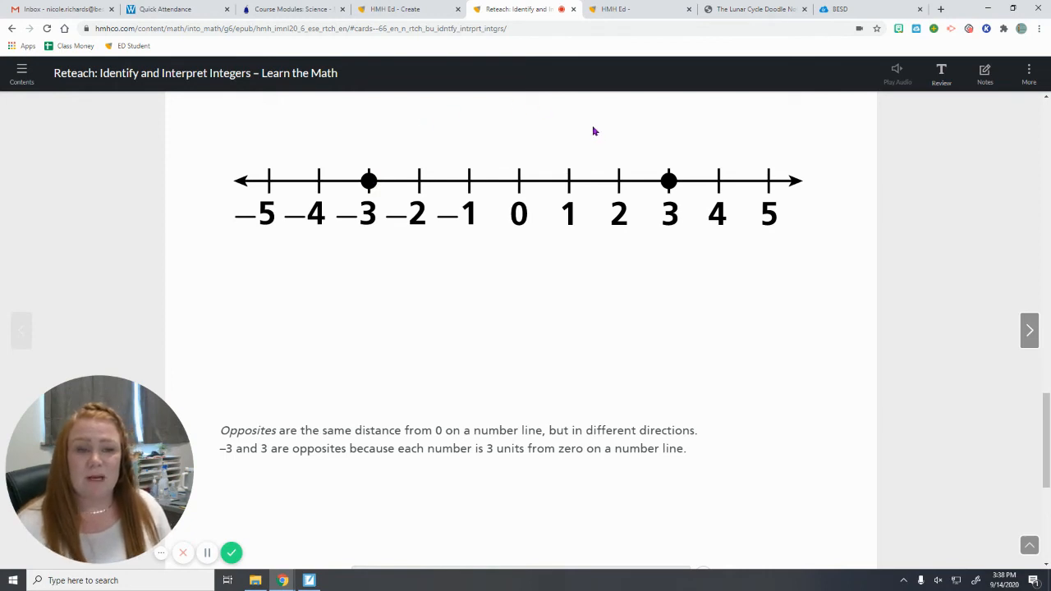
mouse_move(578, 196)
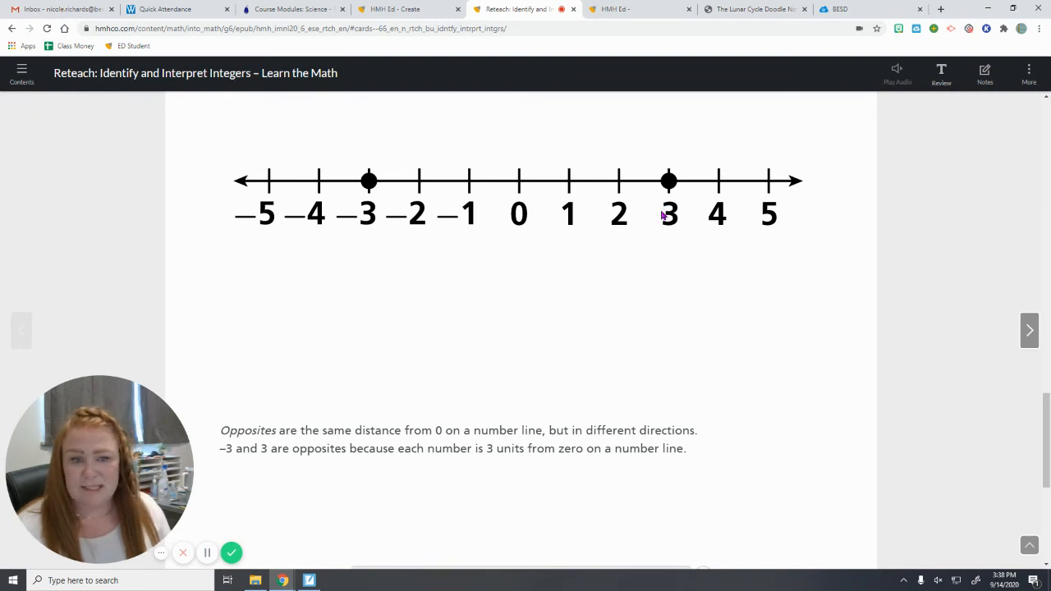
scroll(down, 3)
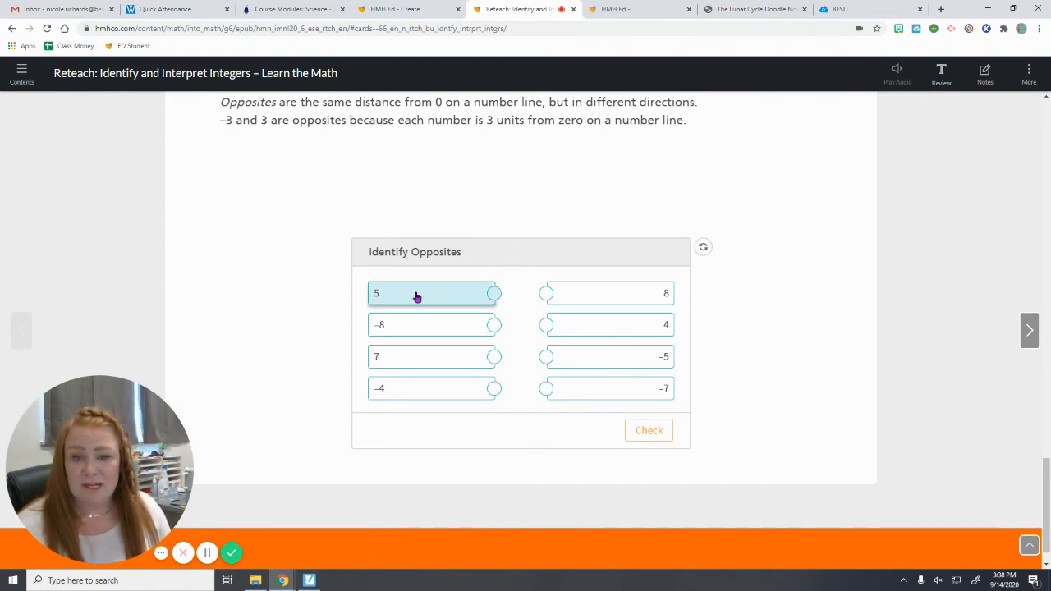
mouse_move(388, 295)
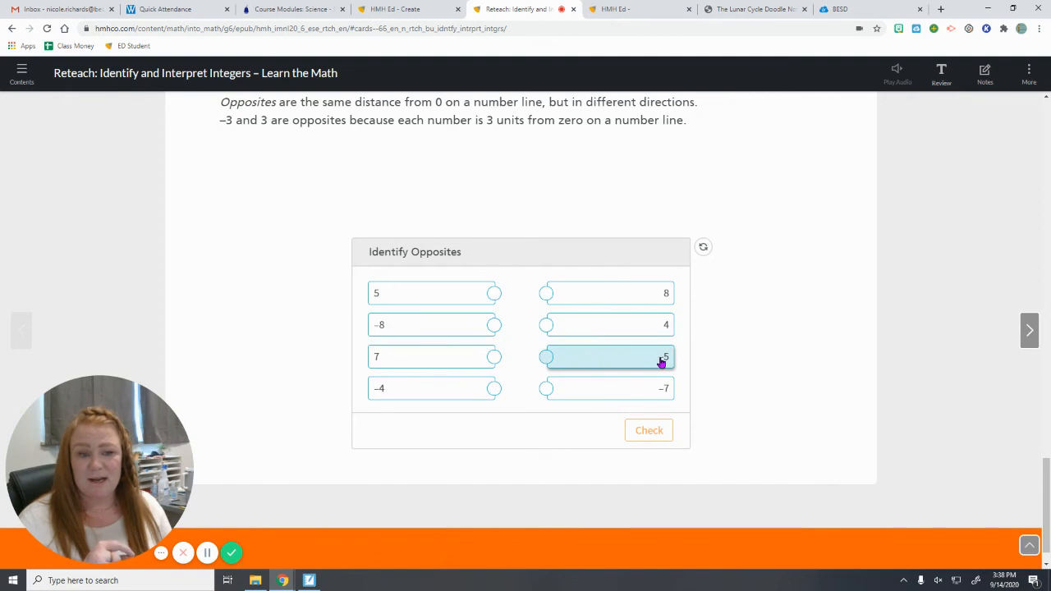
Connect 5 to its opposite −5 as the first matching pair
click(547, 356)
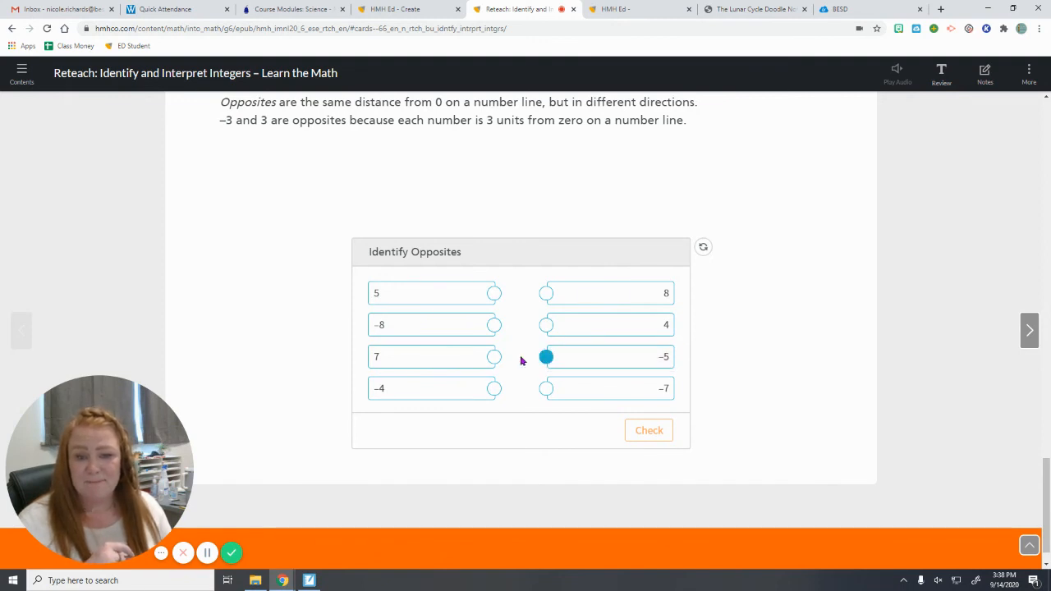
drag(546, 356, 493, 293)
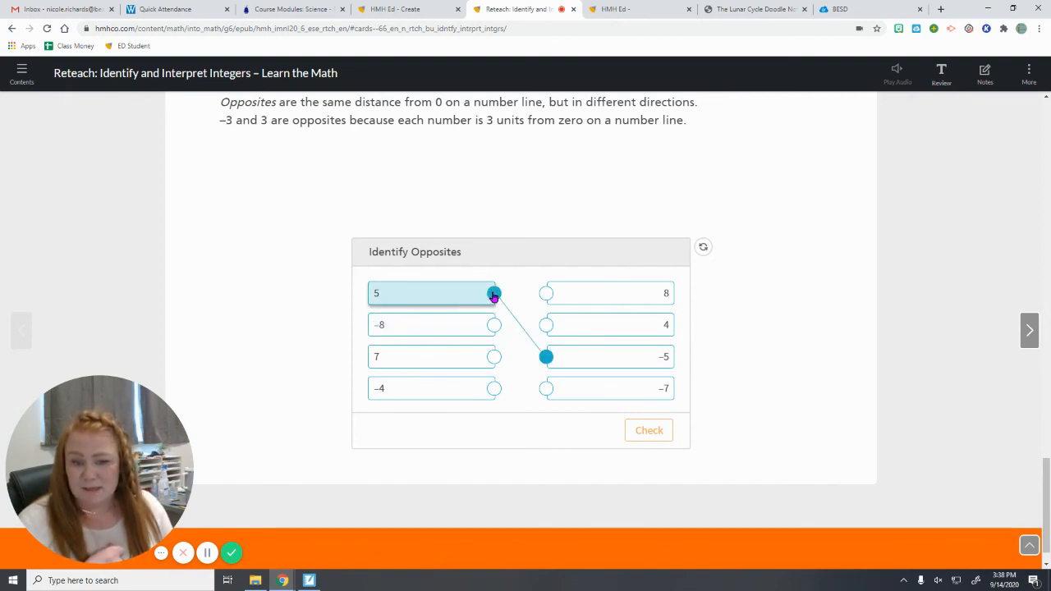